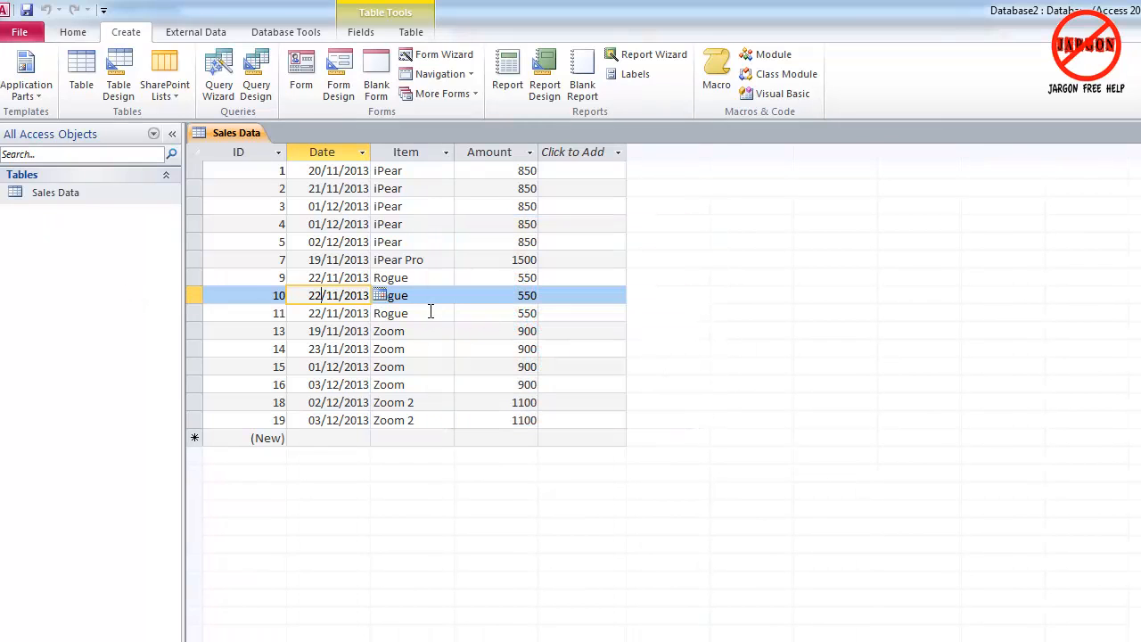
Close the open Sales Data table from its tab.
left_click(410, 314)
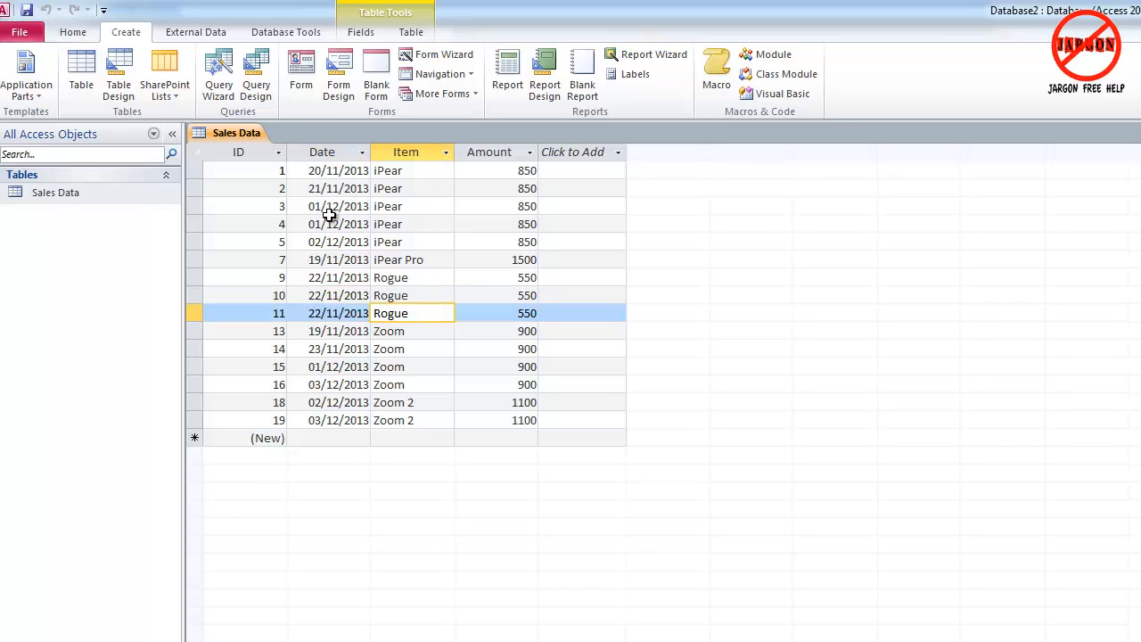
mouse_move(464, 321)
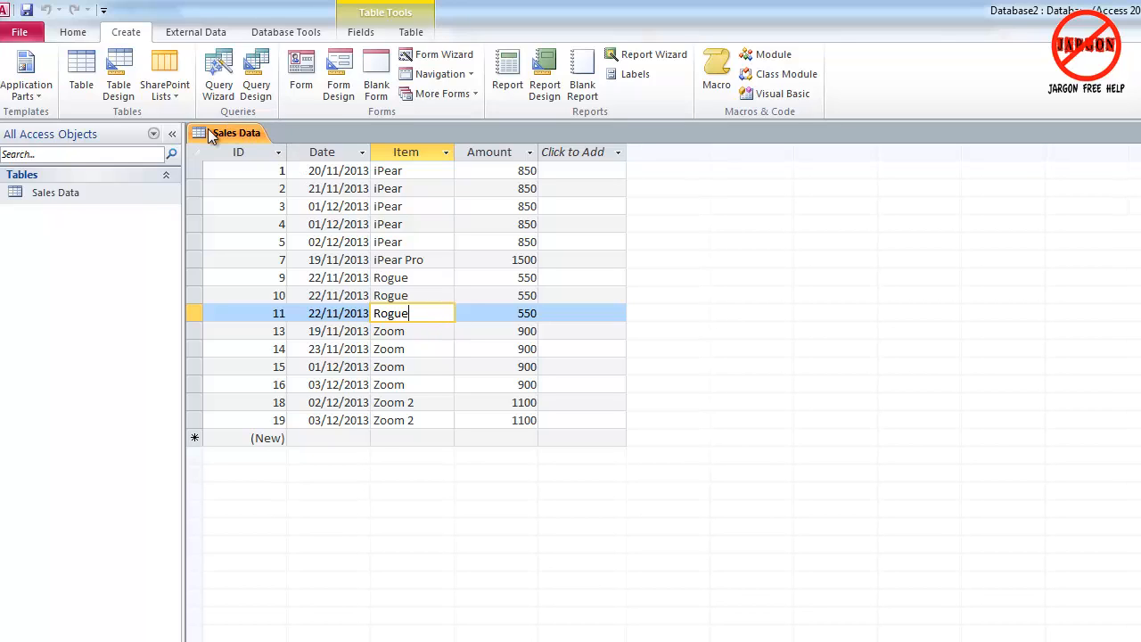
right_click(235, 132)
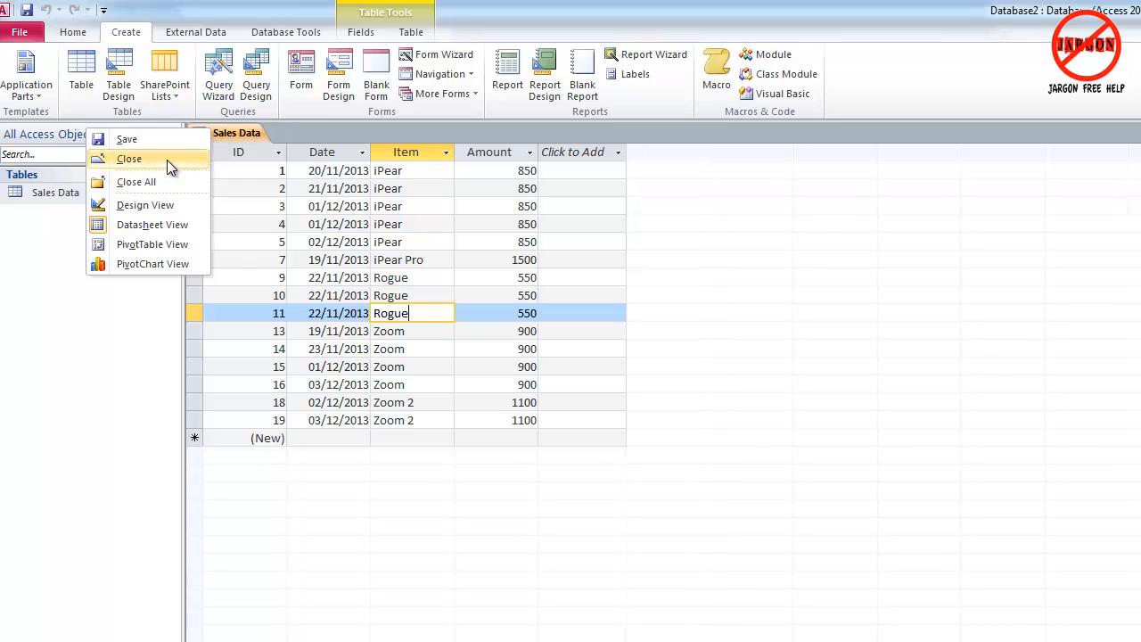
left_click(128, 159)
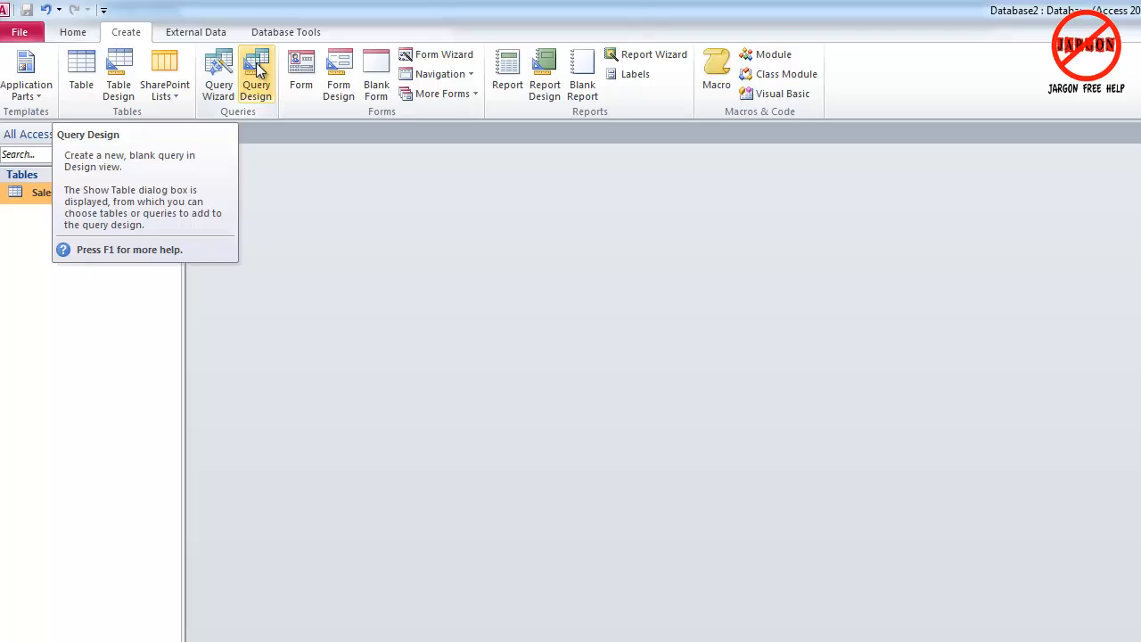
Start a blank query design with the Sales Data table added.
left_click(256, 75)
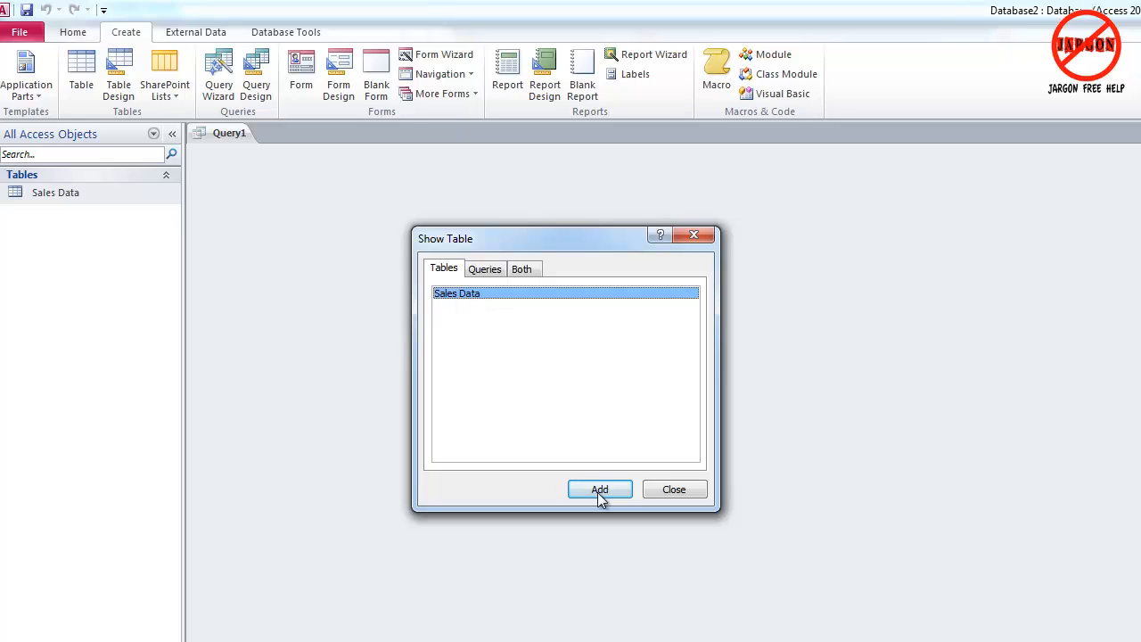
left_click(599, 488)
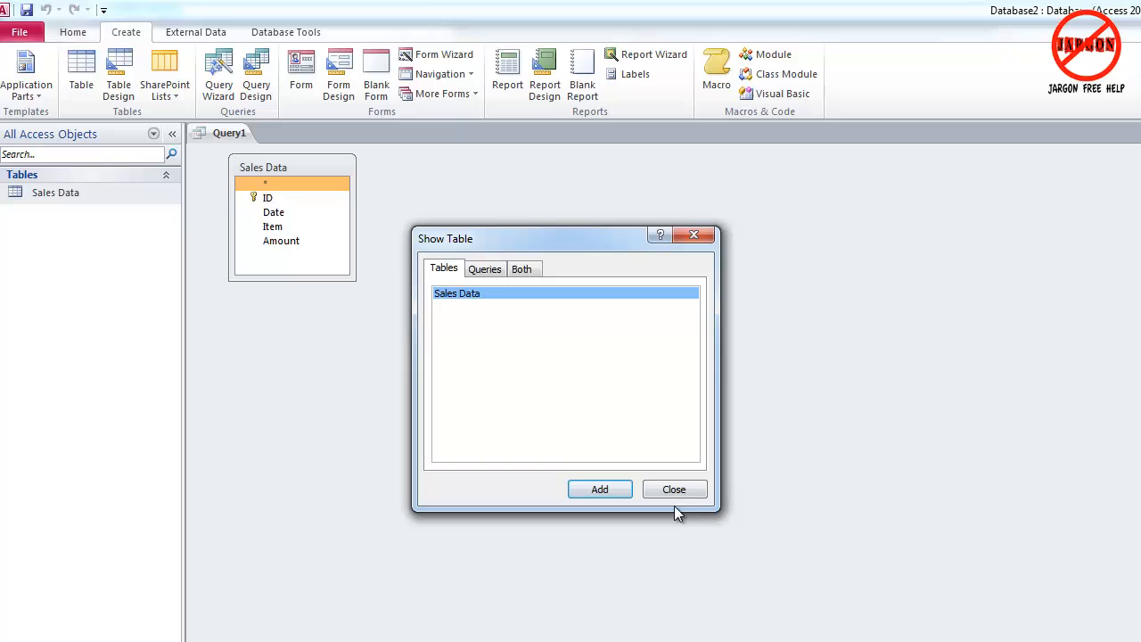
left_click(673, 489)
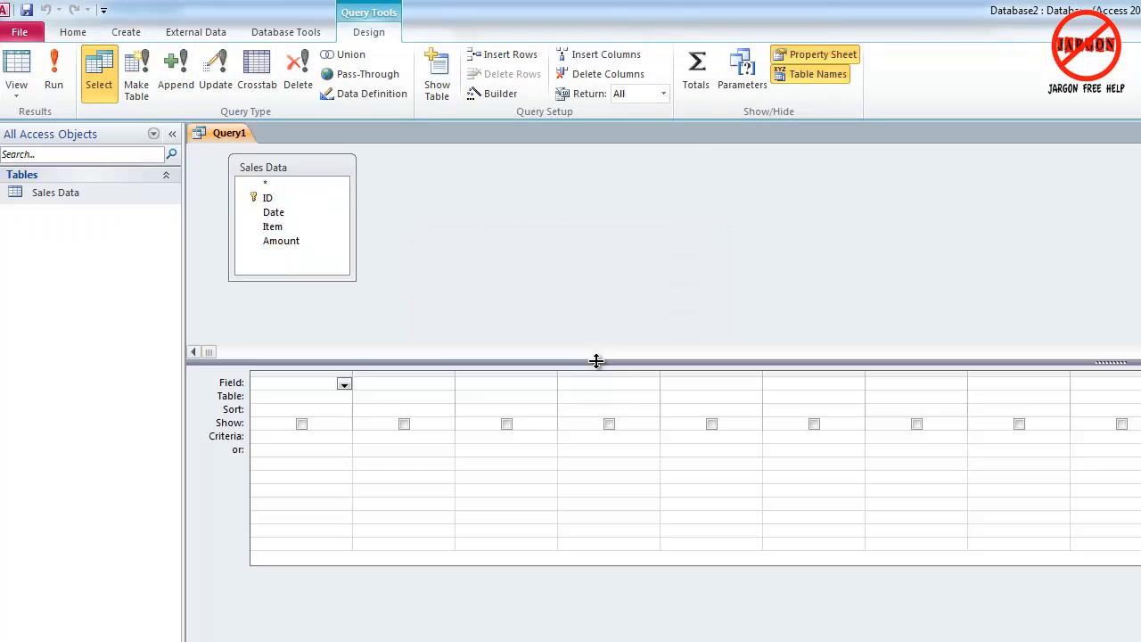
Add the Date, Item and Amount fields to the query and preview its rows.
left_click(273, 212)
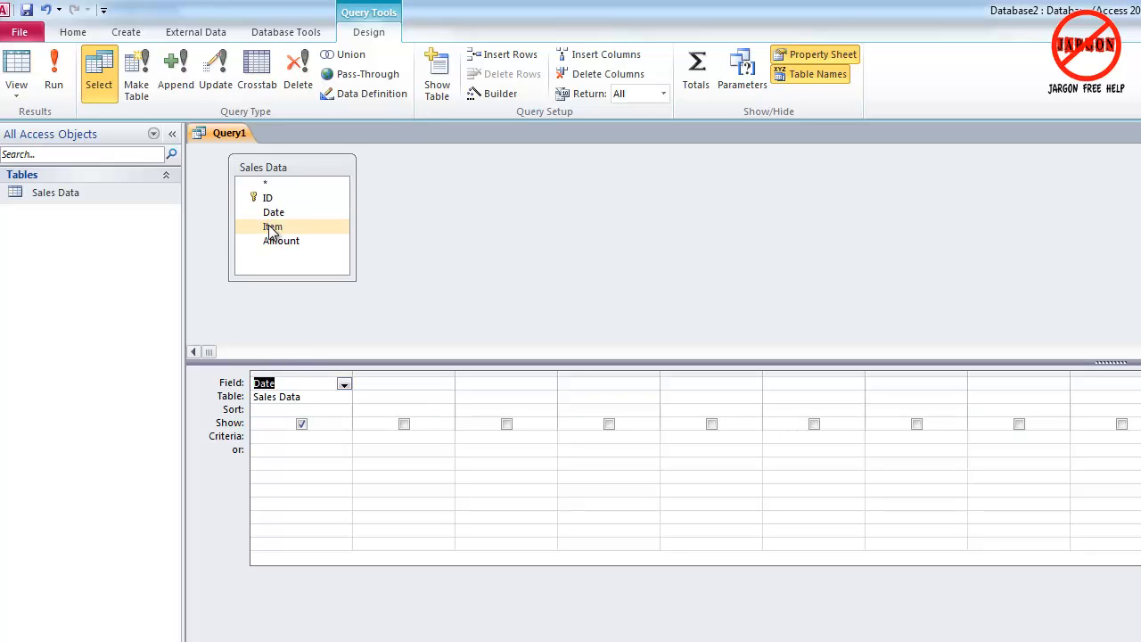
double_click(273, 226)
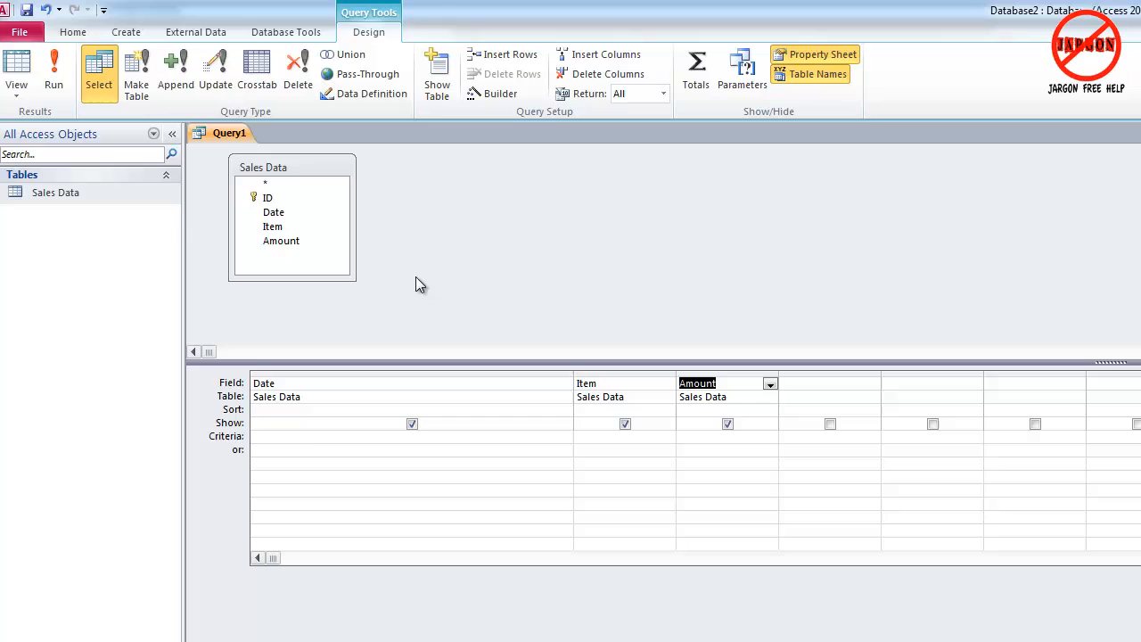
left_click(53, 72)
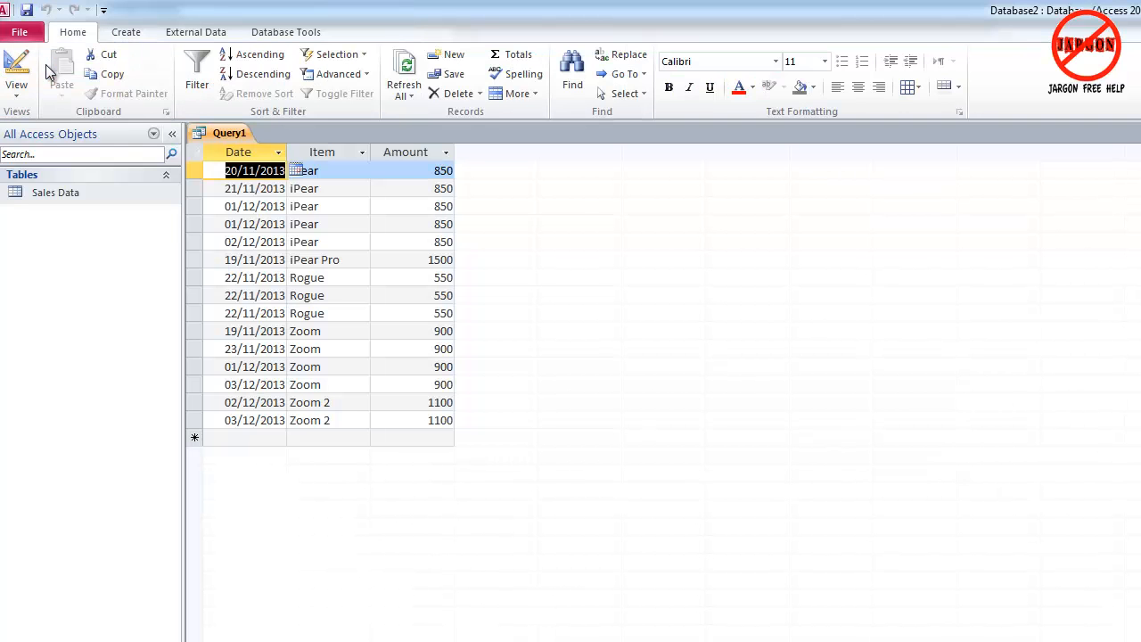
mouse_move(146, 193)
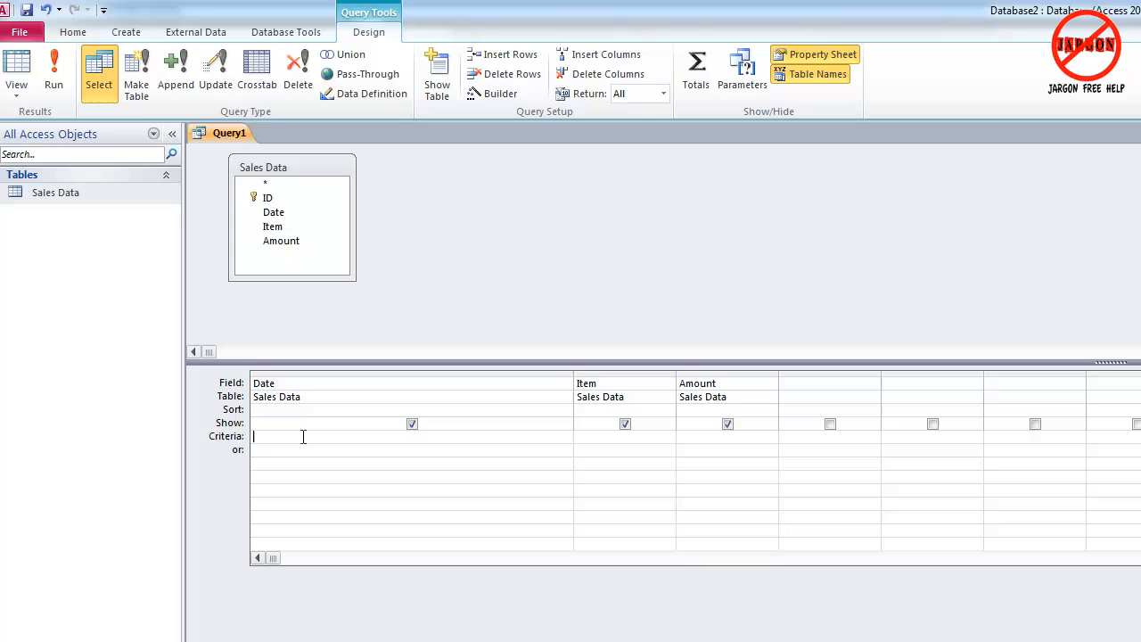
Restrict Date to Between 1/11/13 And 30/11/13 as the criteria.
type("between")
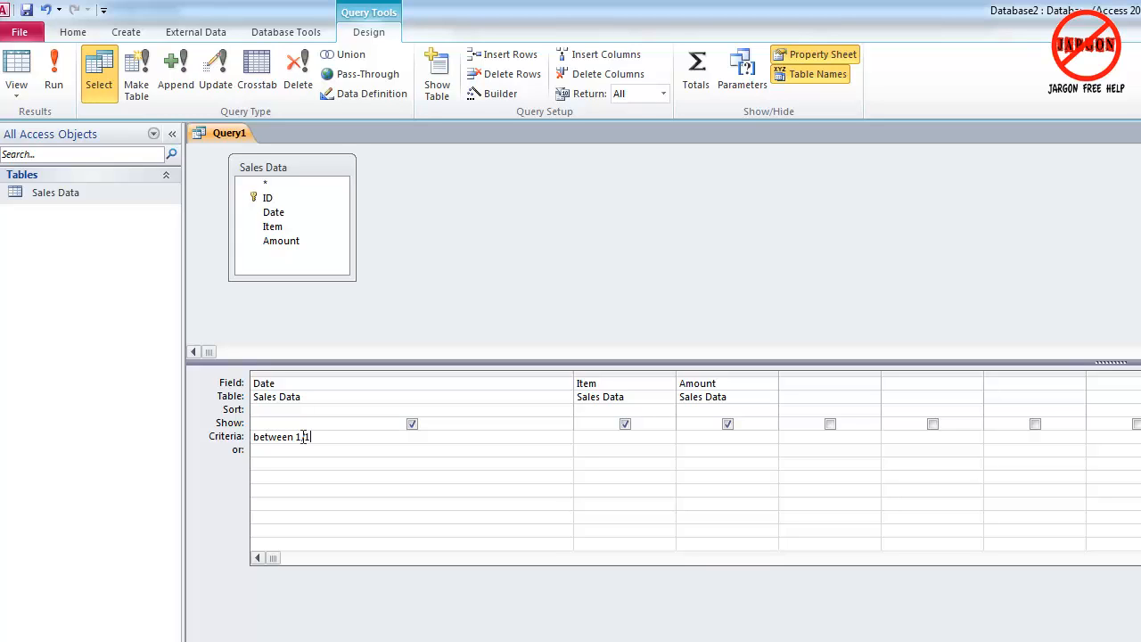
type("1/")
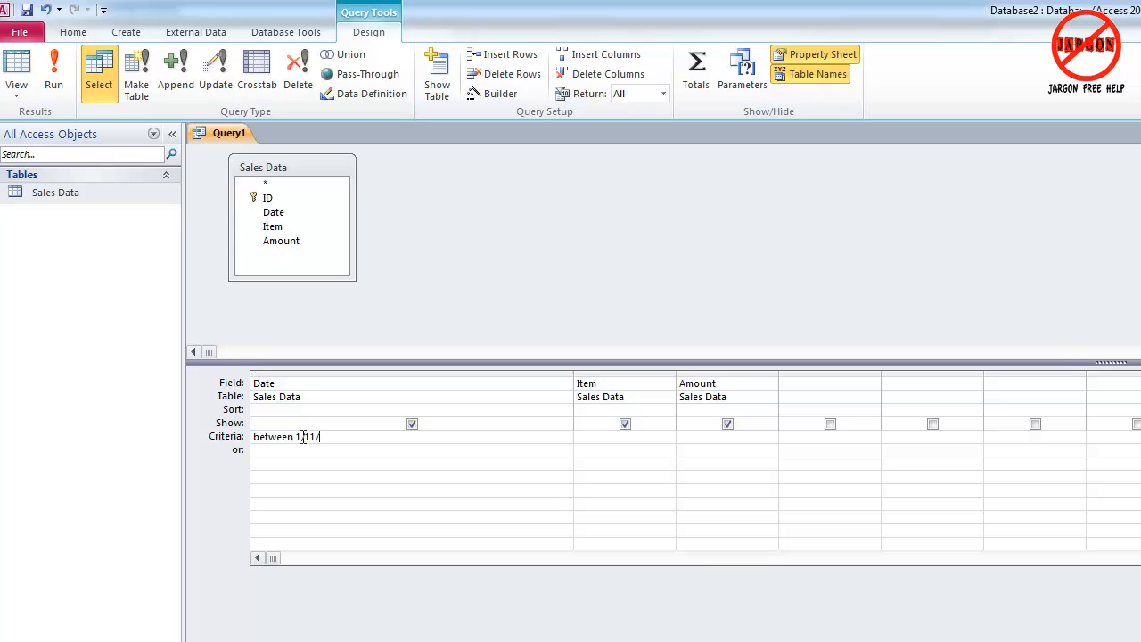
type("13 and")
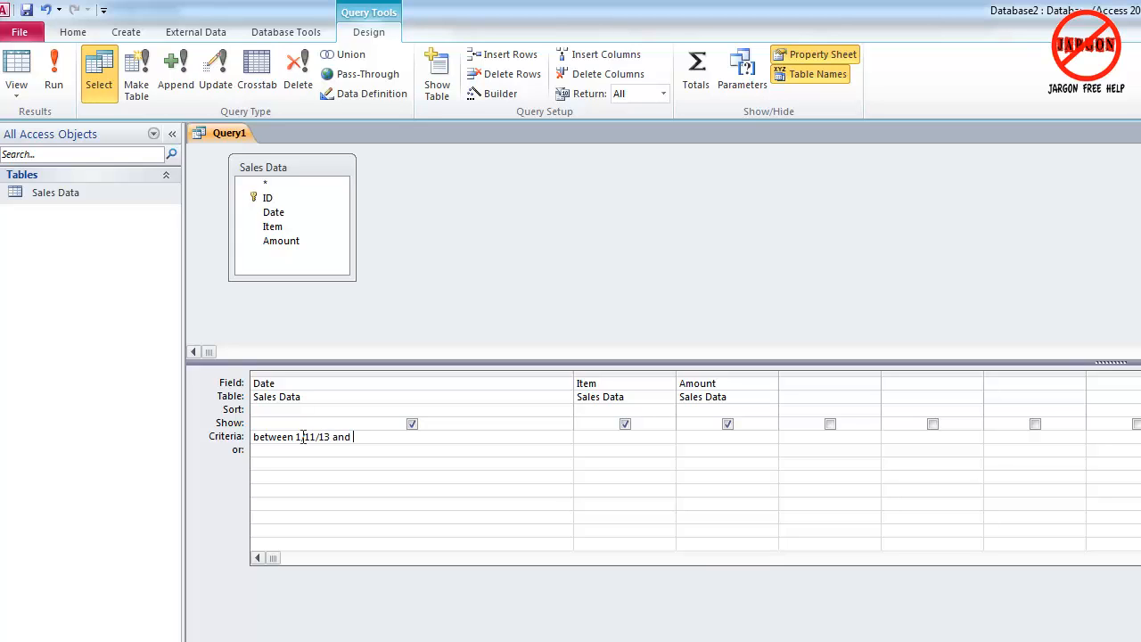
type("30/11")
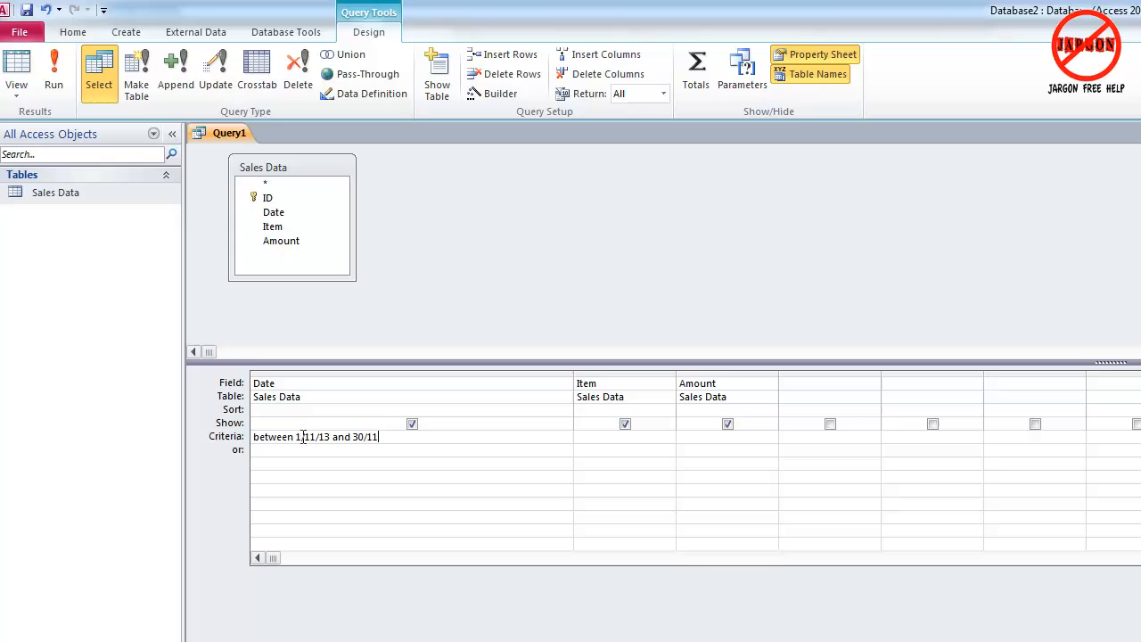
type("1")
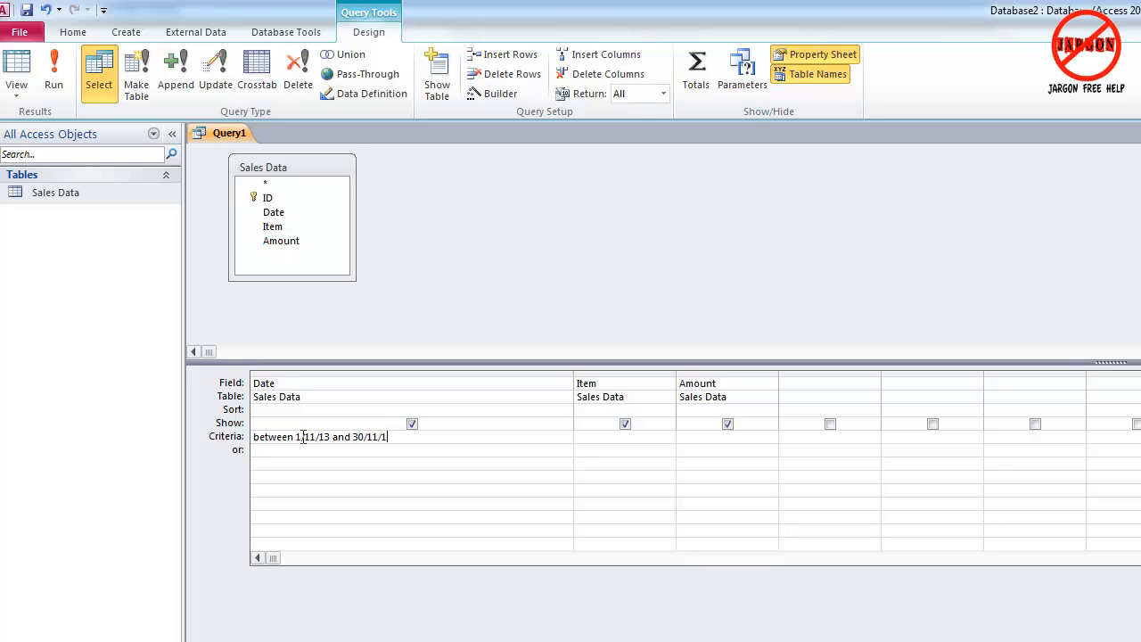
type("3#")
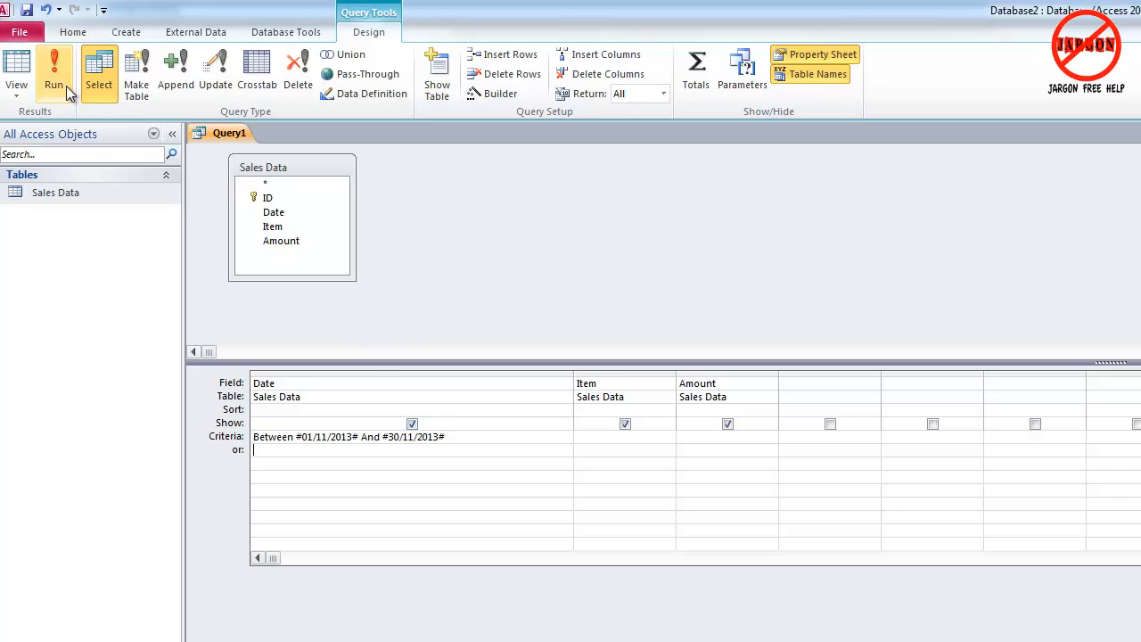
Preview the eight November 2013 rows, then return to the design.
left_click(54, 72)
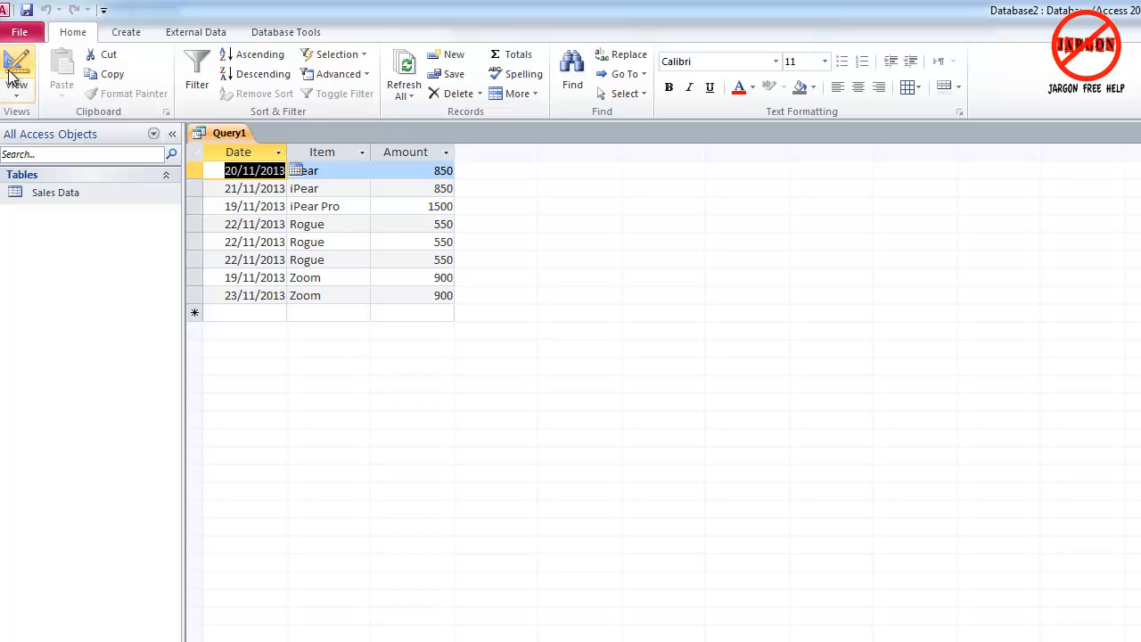
left_click(16, 68)
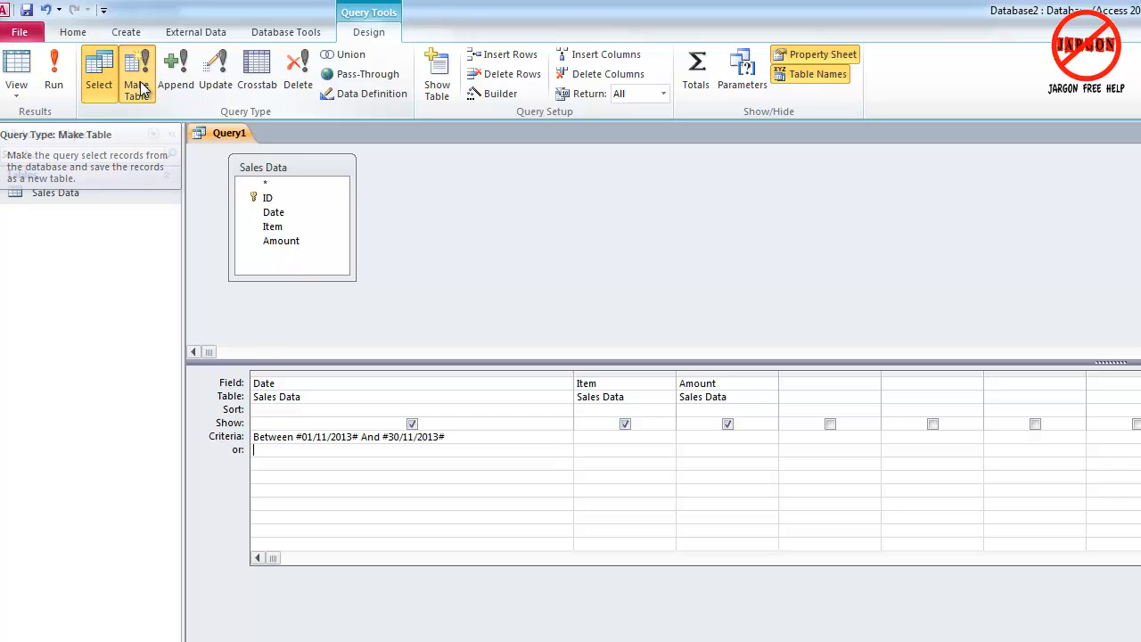
Make it a make-table query writing 'Archive November 2013' to the current database.
left_click(136, 73)
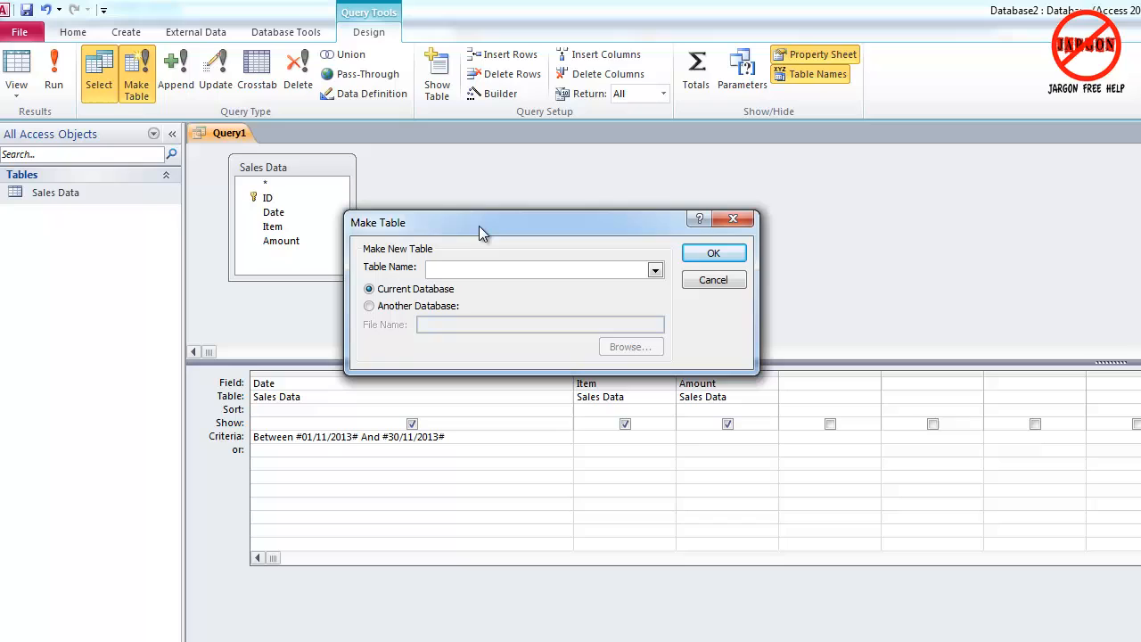
type("Archive November 2013")
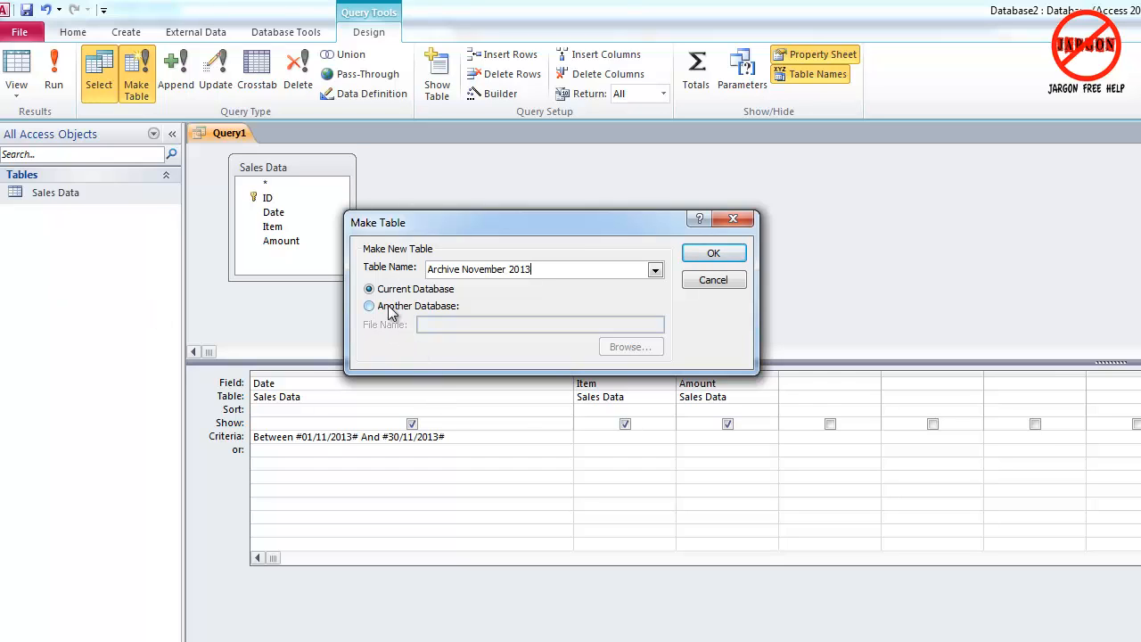
left_click(369, 307)
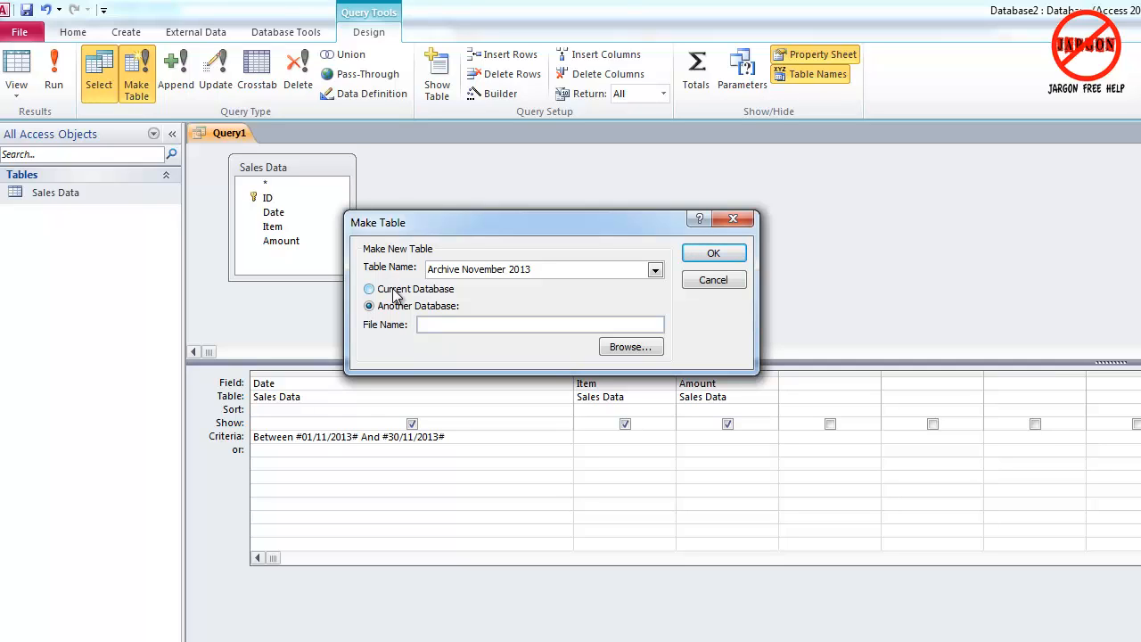
left_click(369, 289)
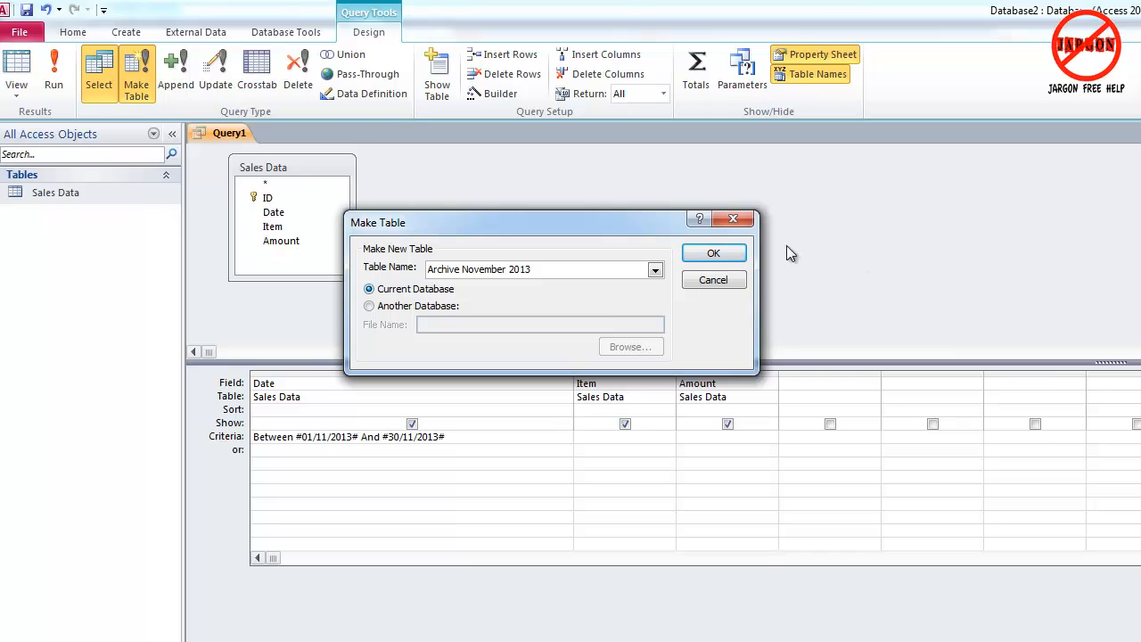
left_click(713, 253)
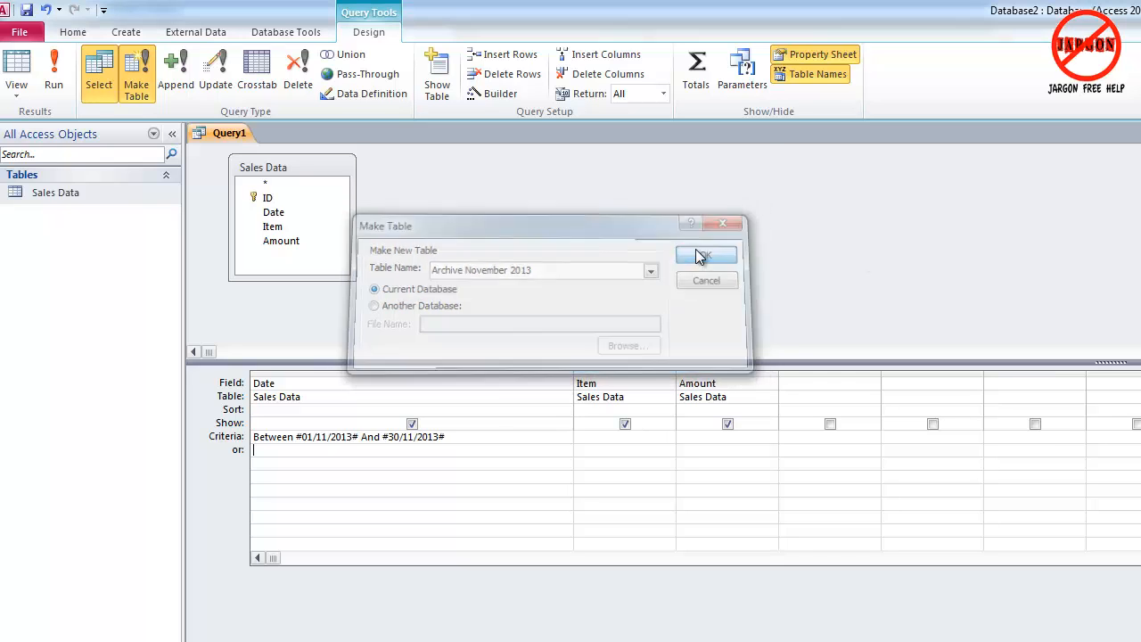
left_click(706, 256)
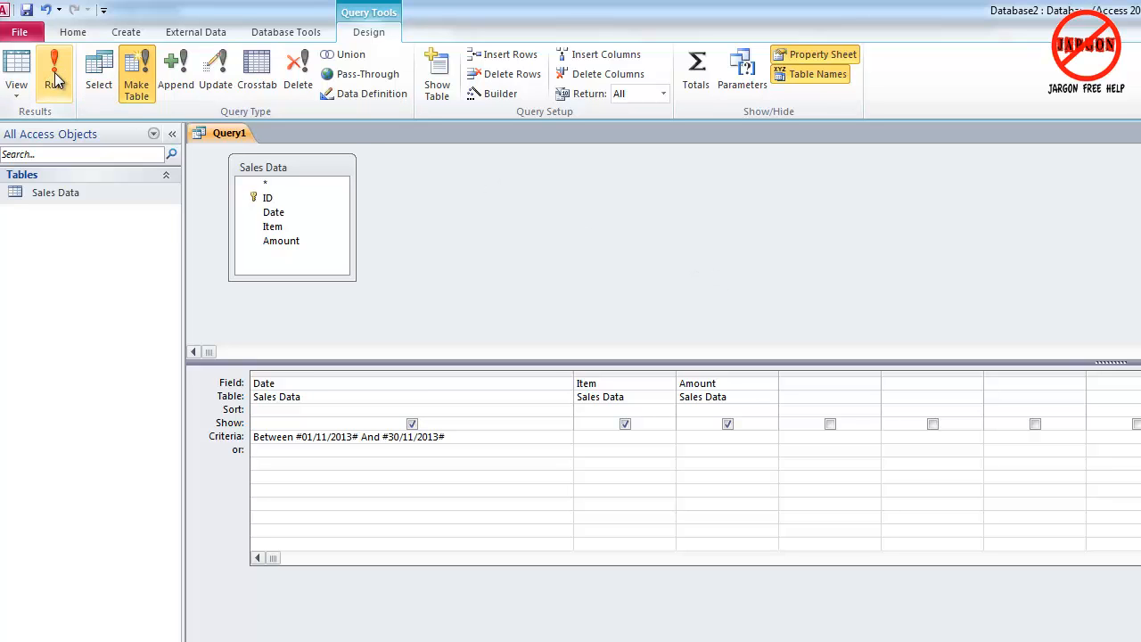
Run the query, confirm pasting eight rows, and open Archive November 2013.
left_click(54, 74)
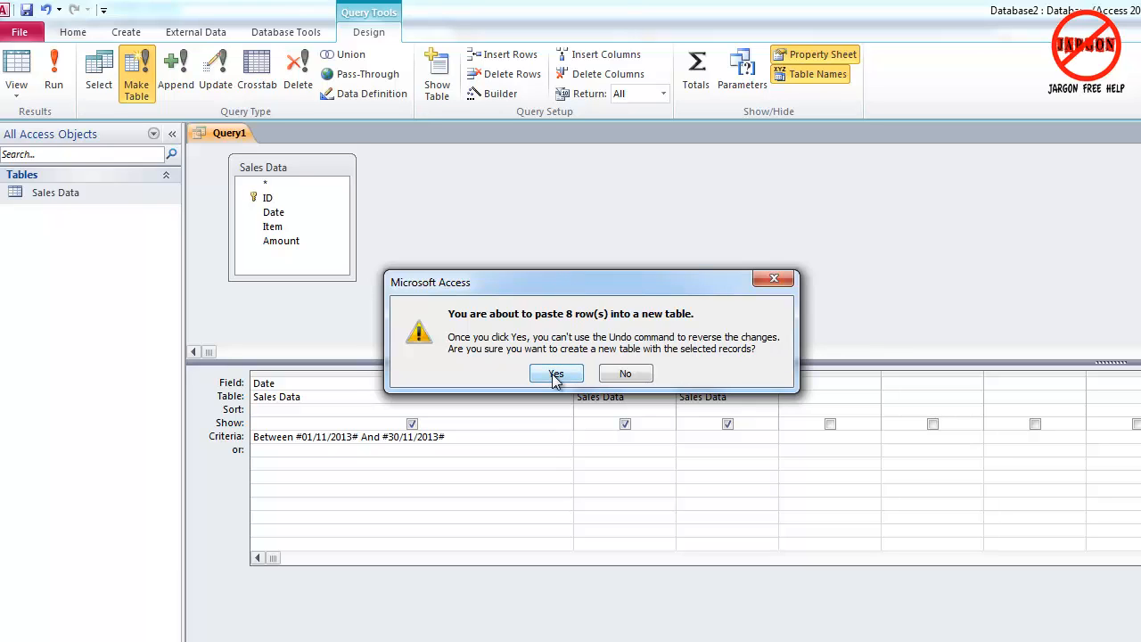
left_click(556, 373)
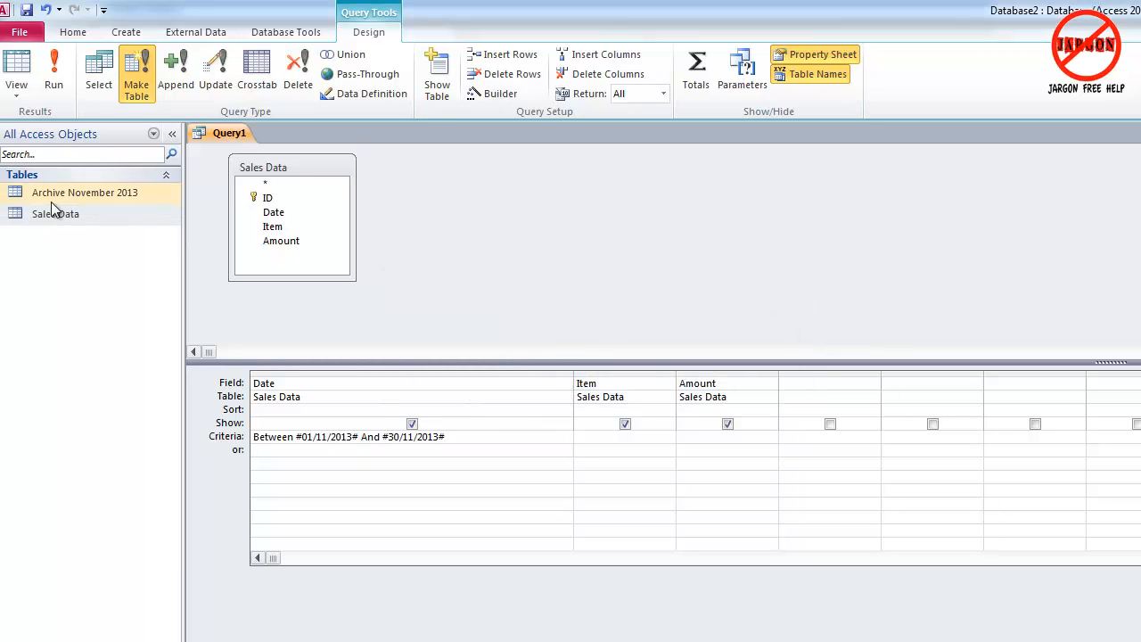
mouse_move(85, 192)
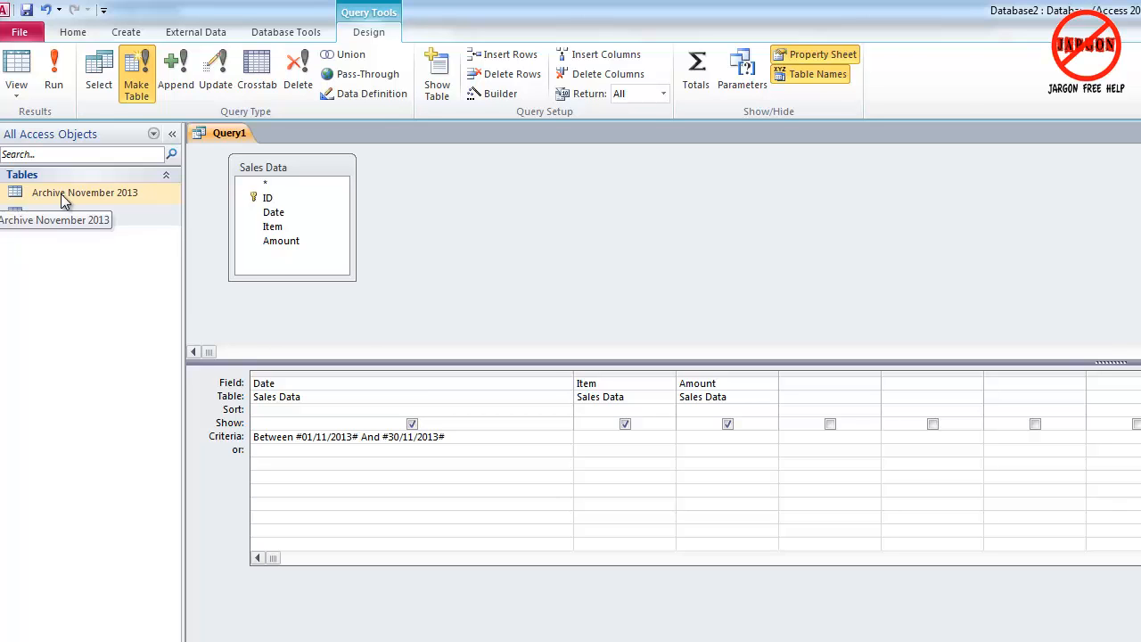
double_click(85, 193)
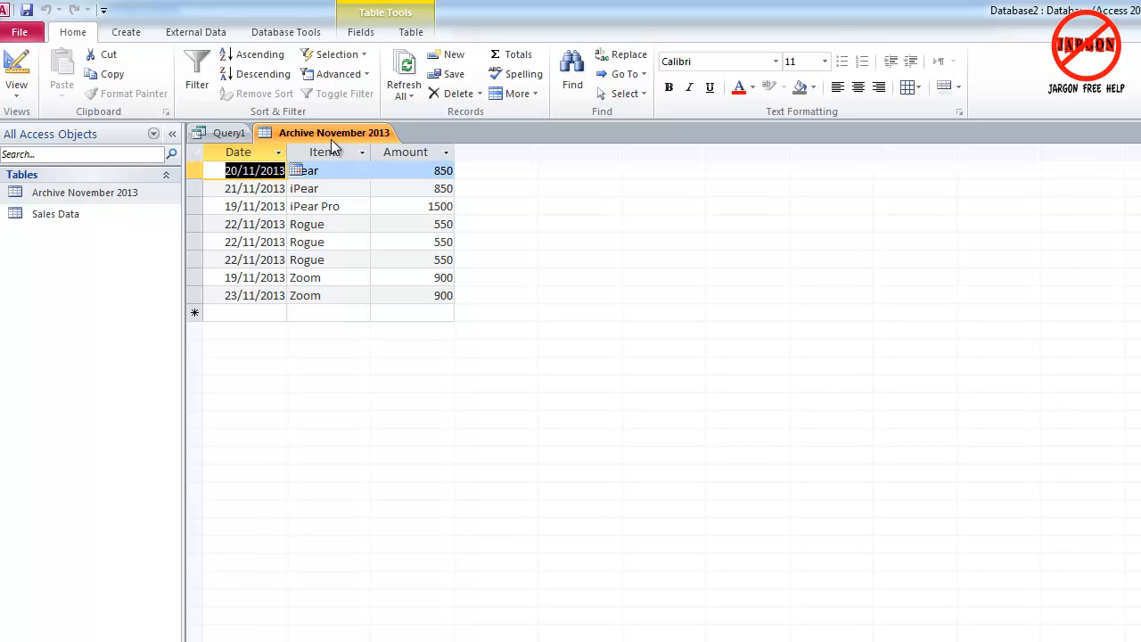
Close both tables and reopen the make-table settings still targeting Archive November 2013.
right_click(333, 132)
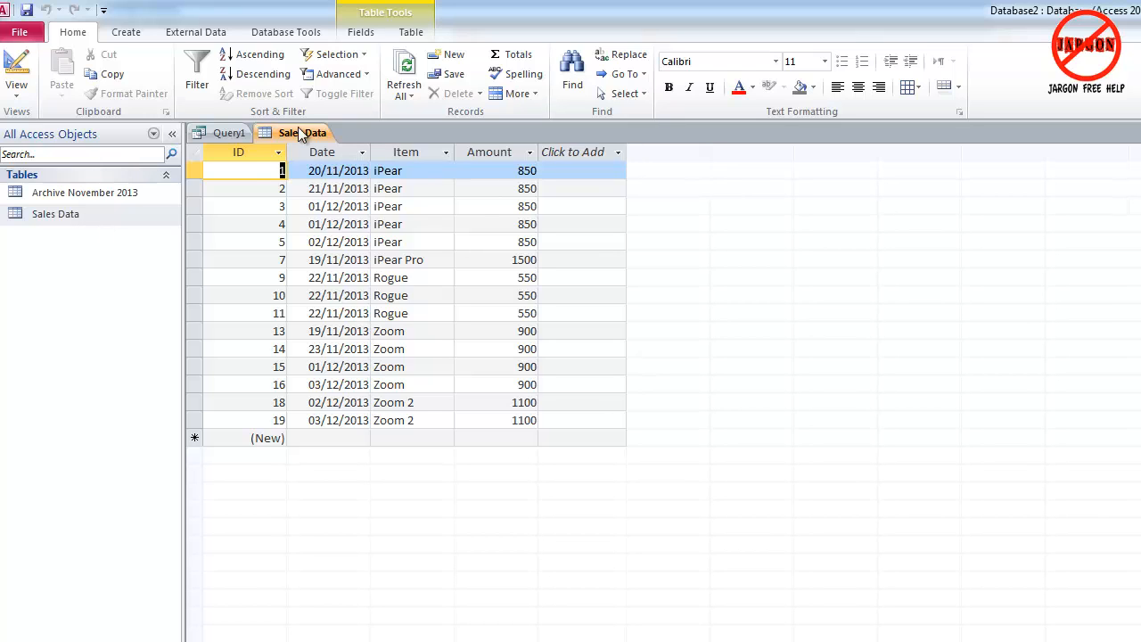
right_click(301, 132)
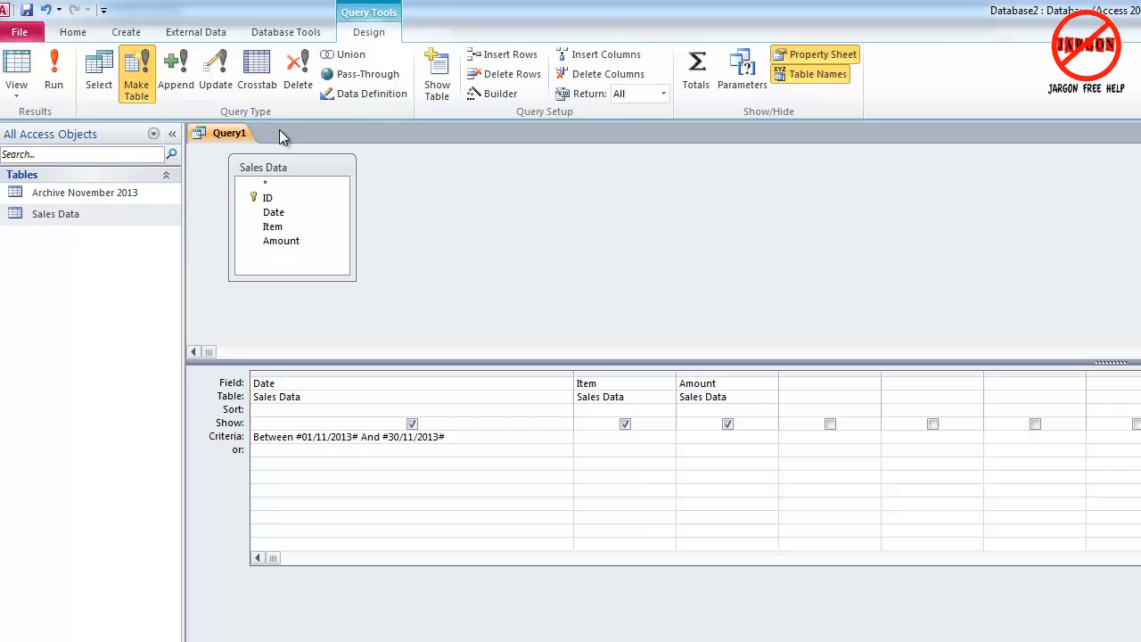
left_click(135, 72)
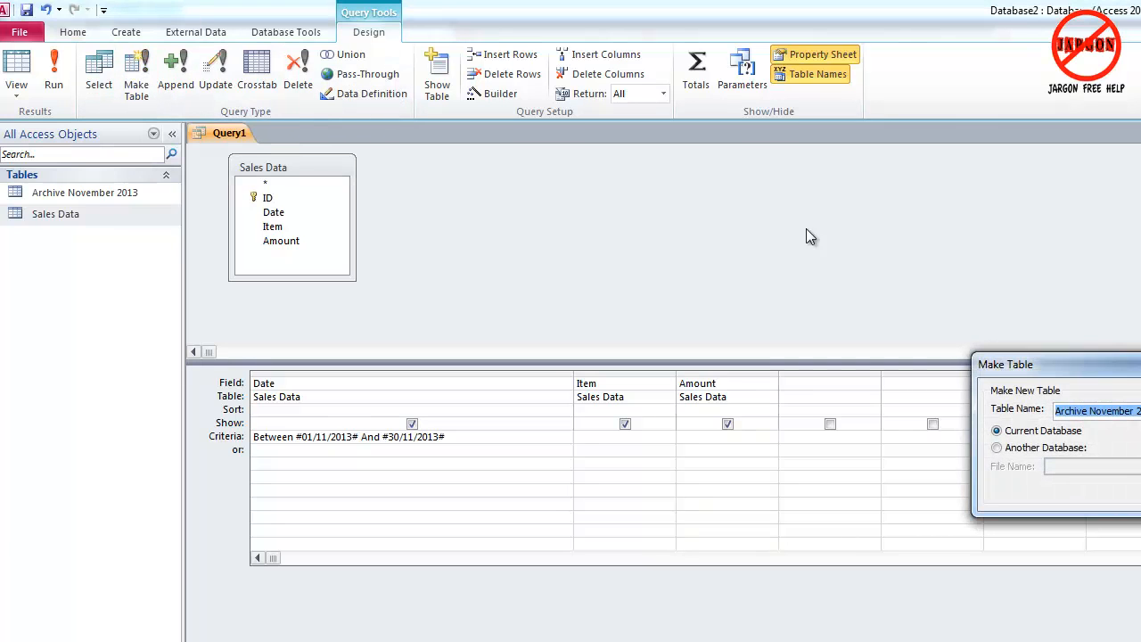
left_click_drag(1055, 364, 514, 194)
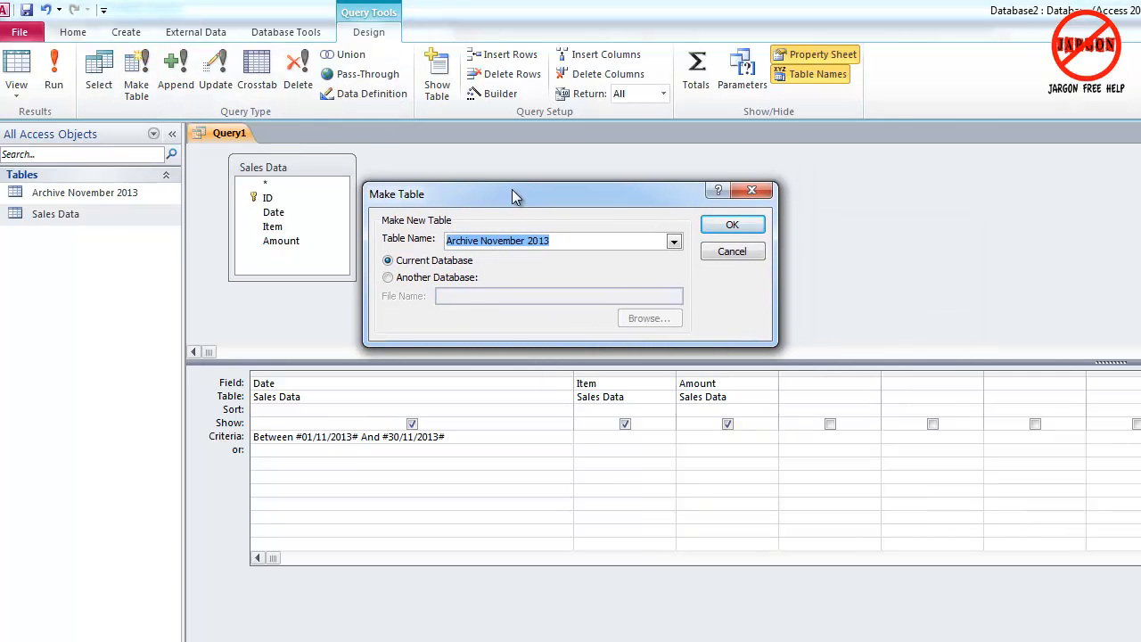